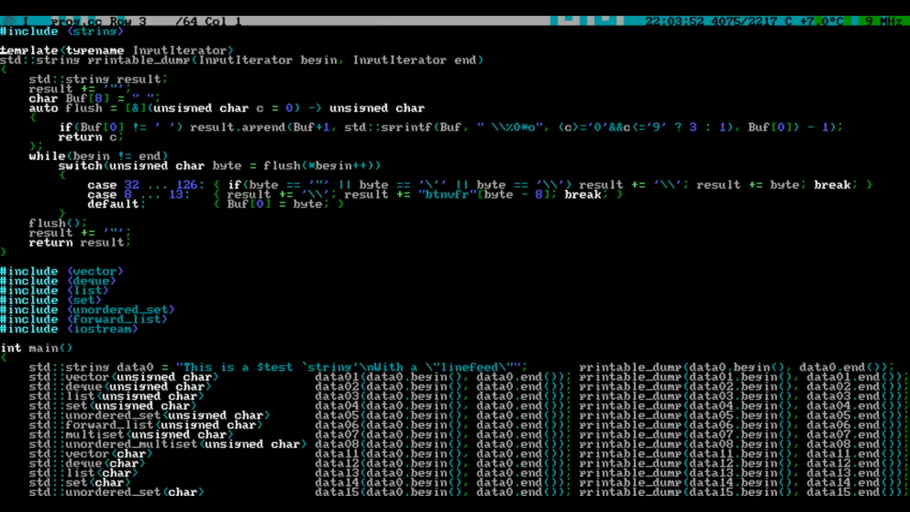
pyautogui.write('//')
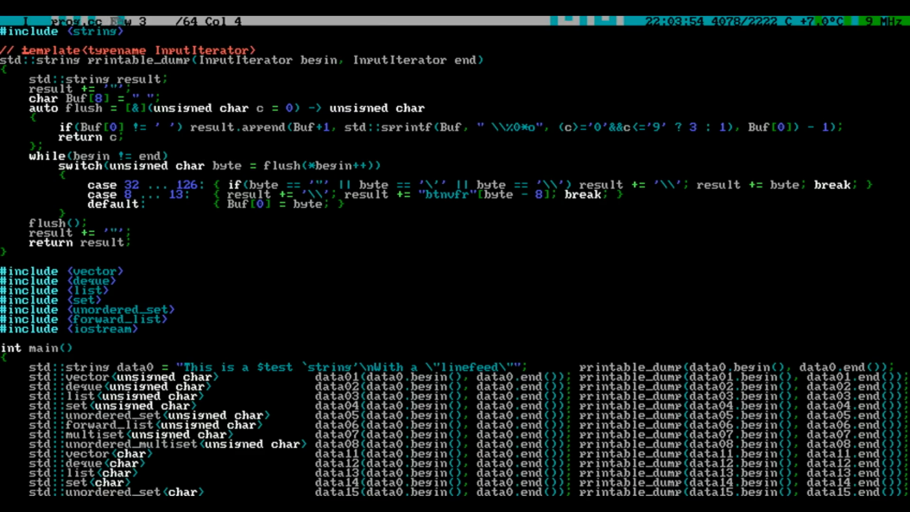